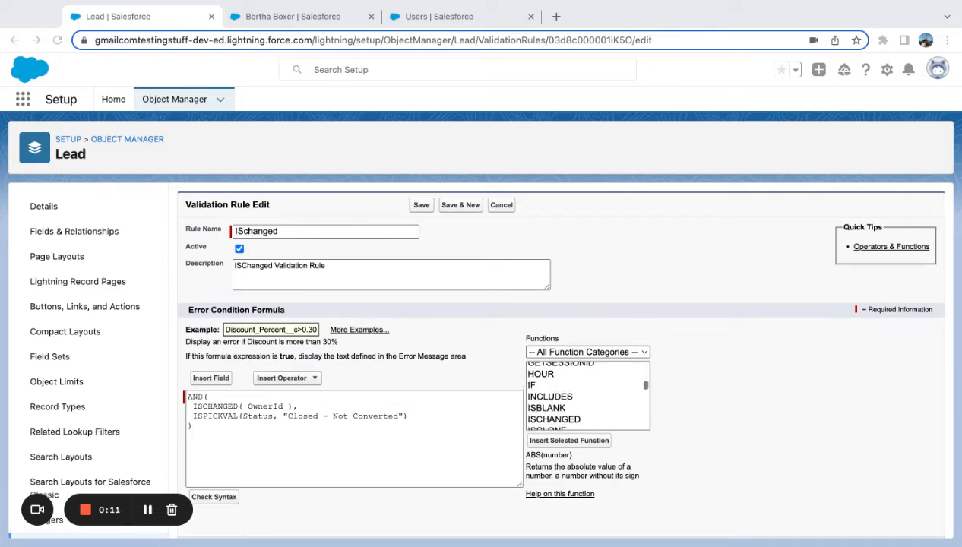
# Review the AND(ISCHANGED(OwnerId), ISPICKVAL(Status, "Closed - Not Converted")) formula and save the rule
pyautogui.click(554, 419)
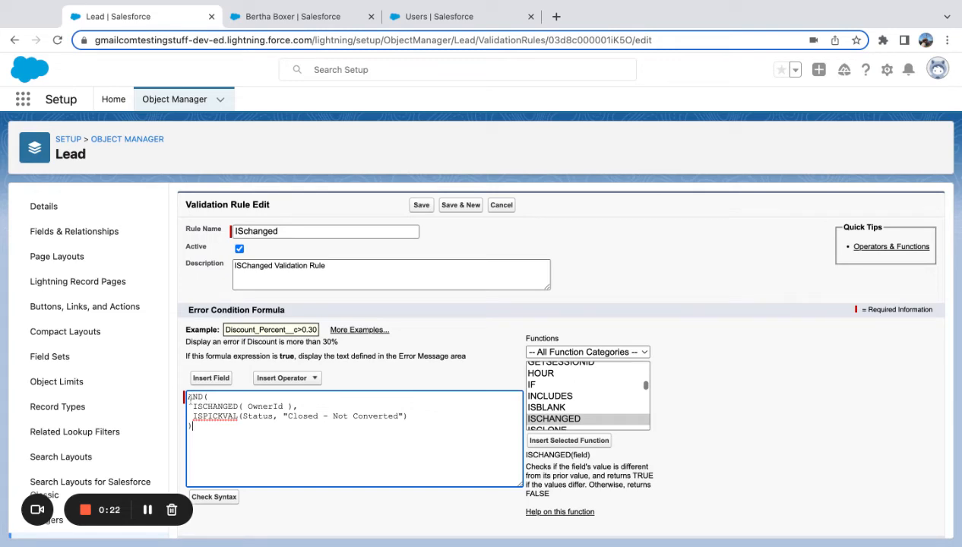
pyautogui.doubleClick(194, 397)
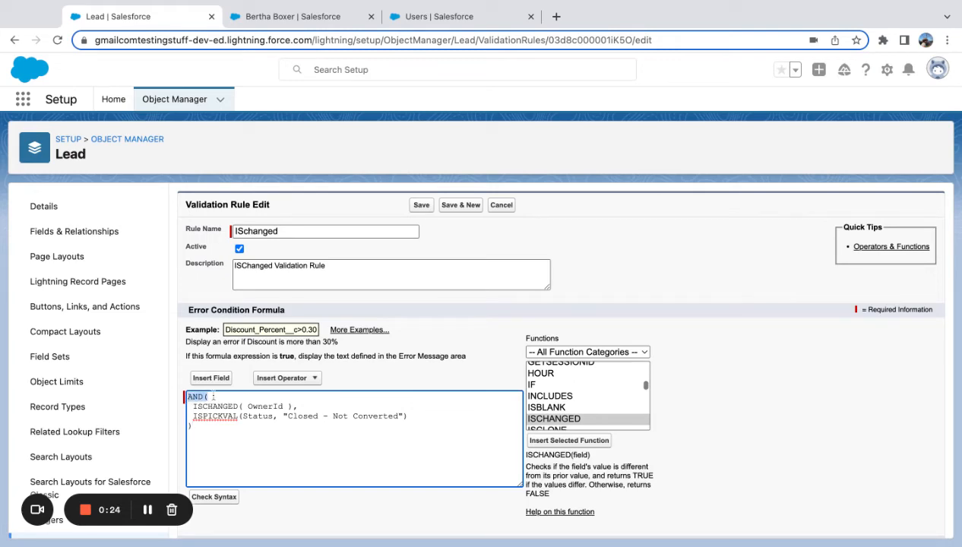
pyautogui.moveTo(215, 396); pyautogui.dragTo(297, 406)
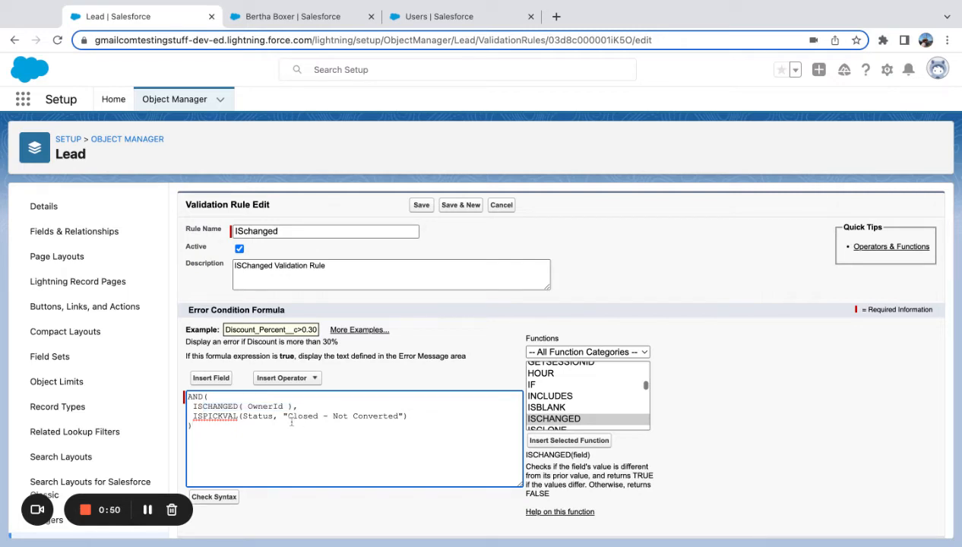
pyautogui.moveTo(422, 211)
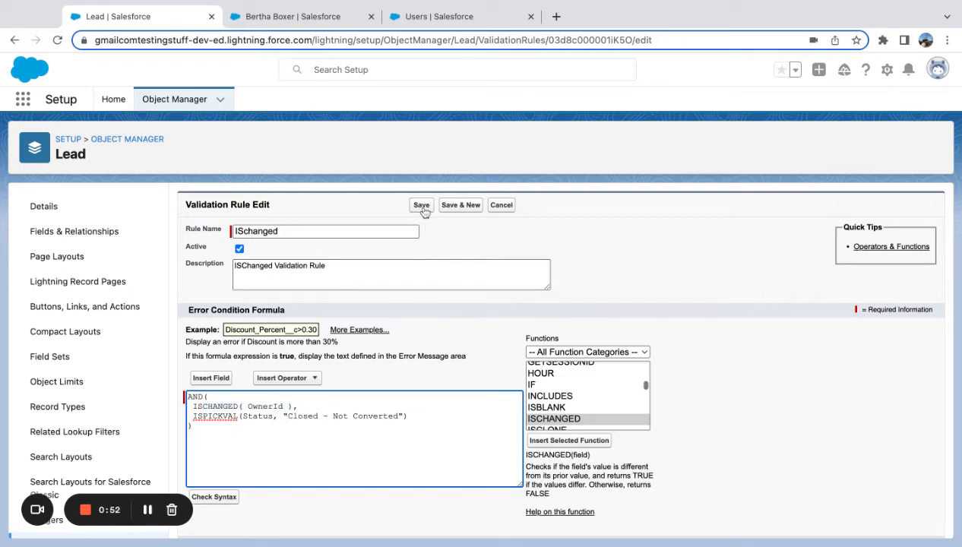
pyautogui.click(422, 206)
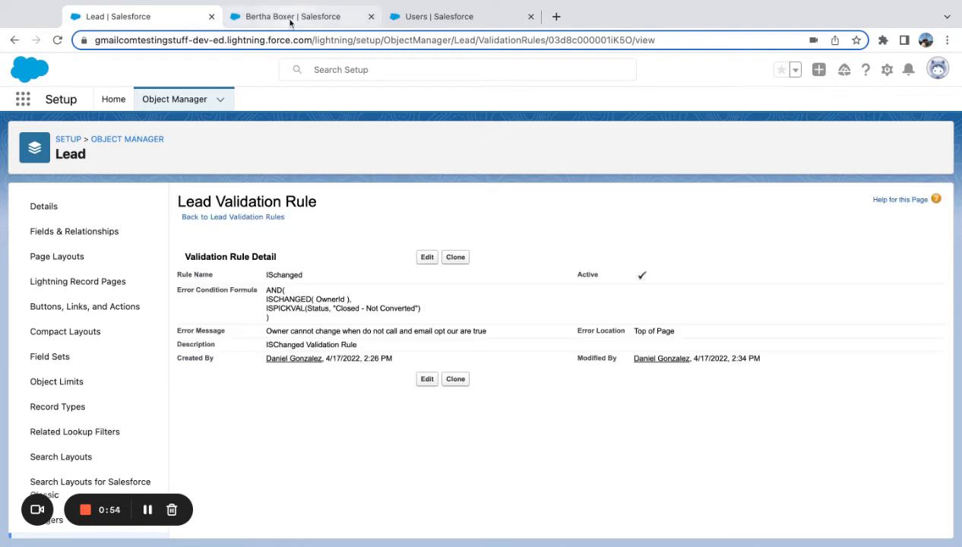
pyautogui.click(300, 16)
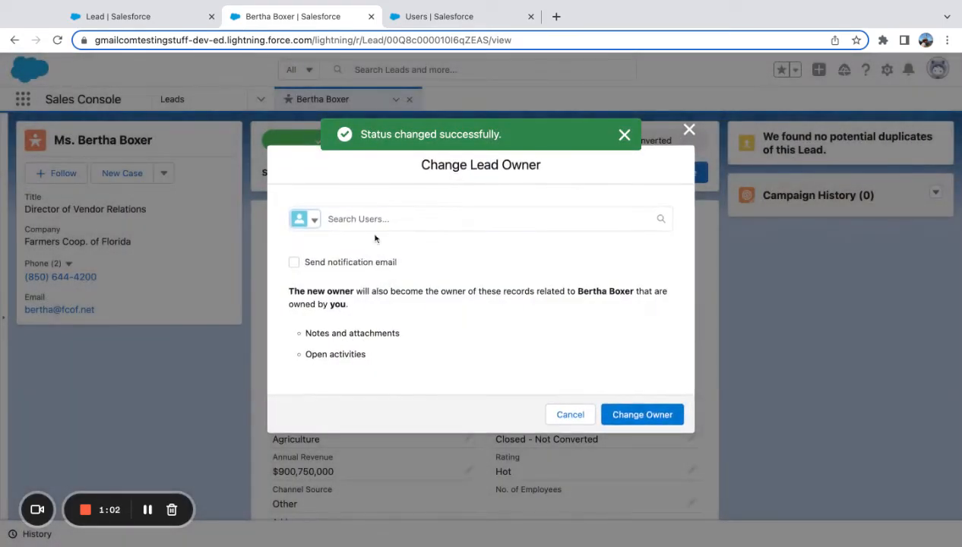
# Try reassigning the Farmers Coop. of Florida lead to Test User, then view All Open Leads
pyautogui.write('test')
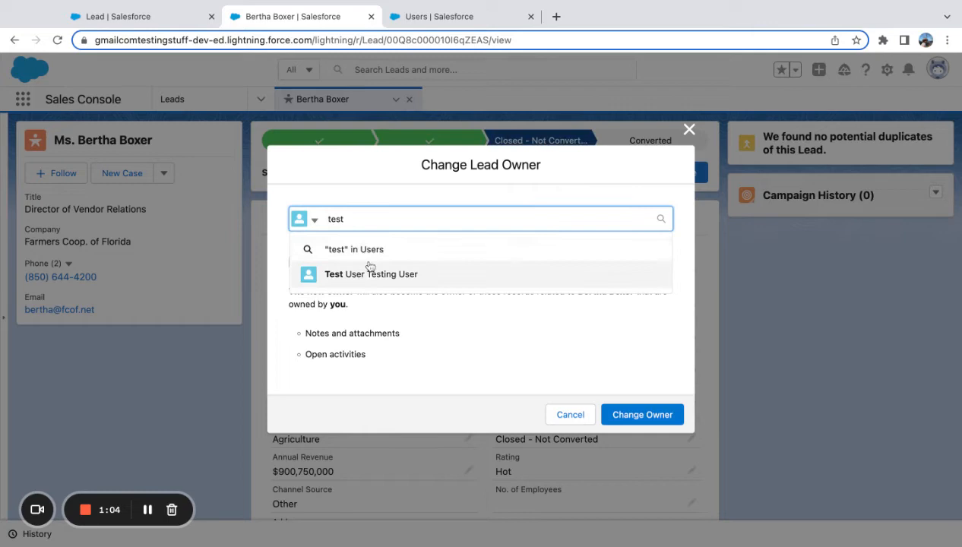
pyautogui.click(371, 274)
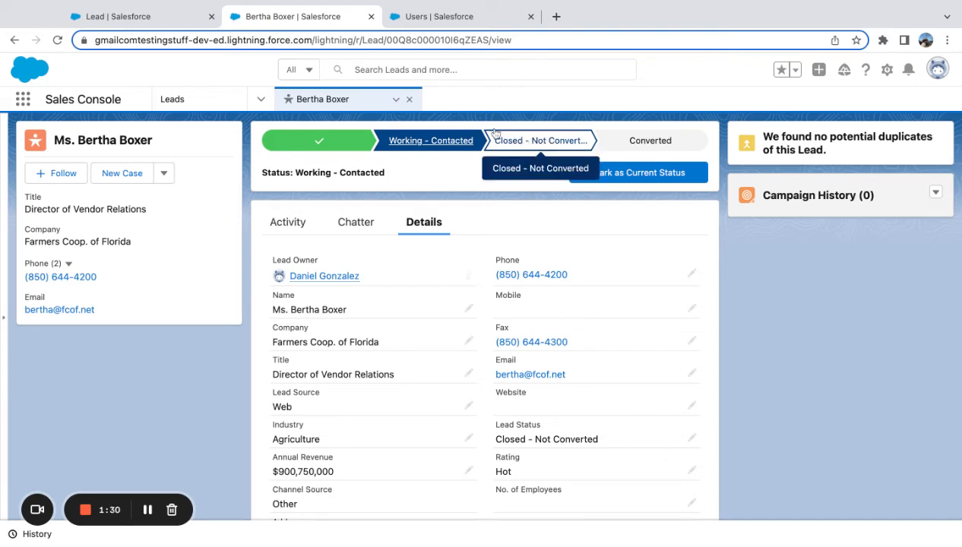
pyautogui.click(172, 98)
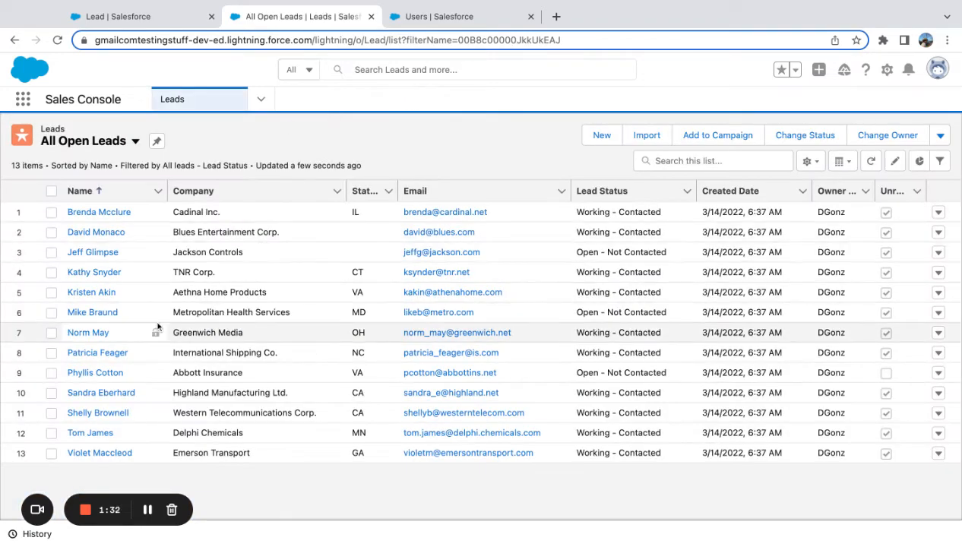
pyautogui.click(92, 313)
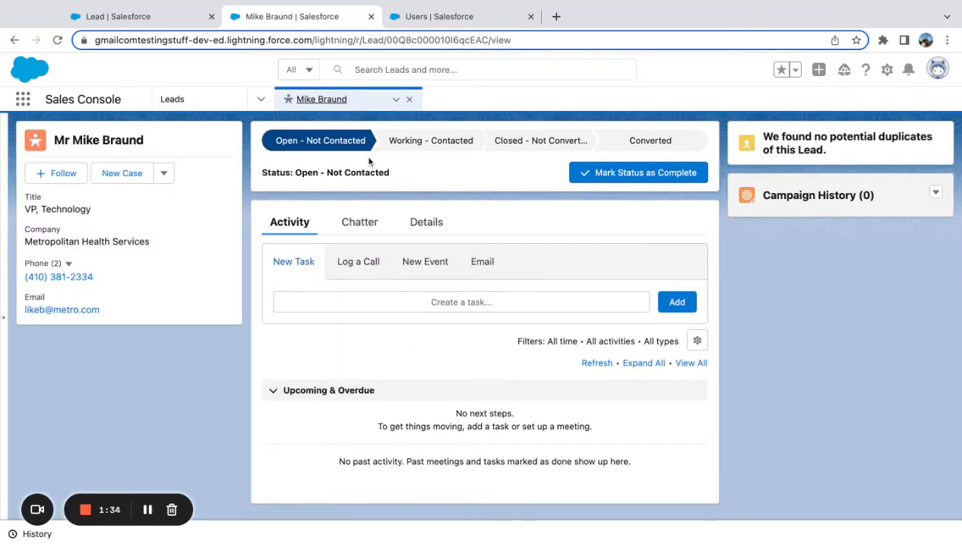
pyautogui.click(424, 222)
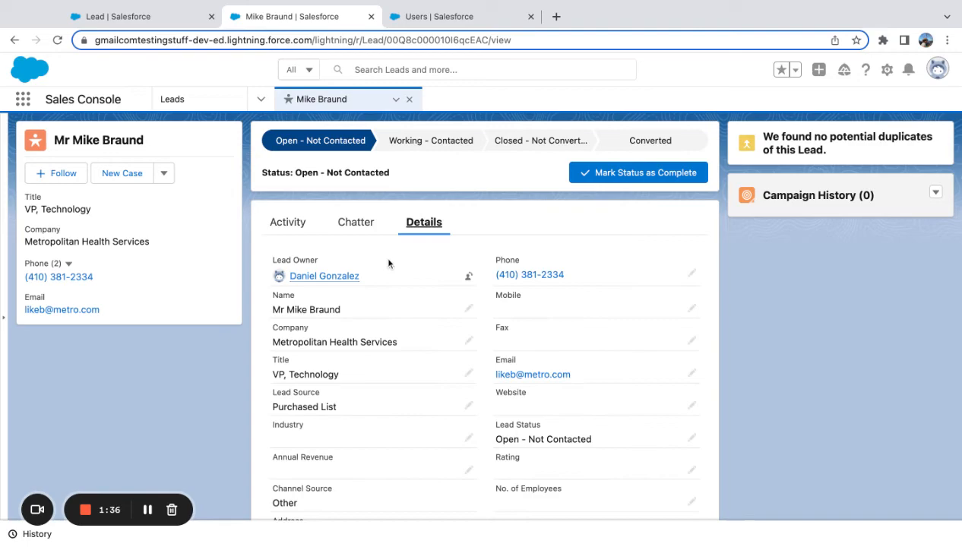
pyautogui.click(469, 276)
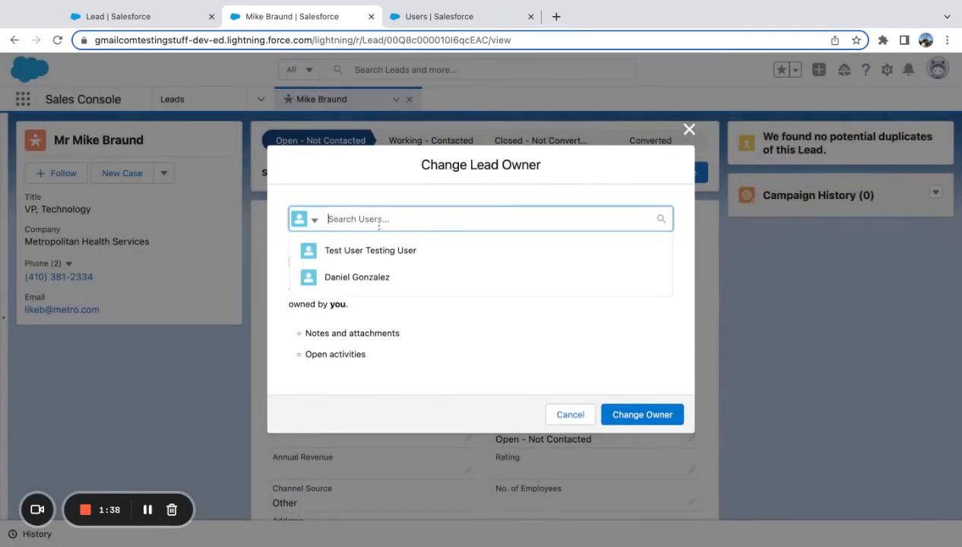
pyautogui.click(370, 250)
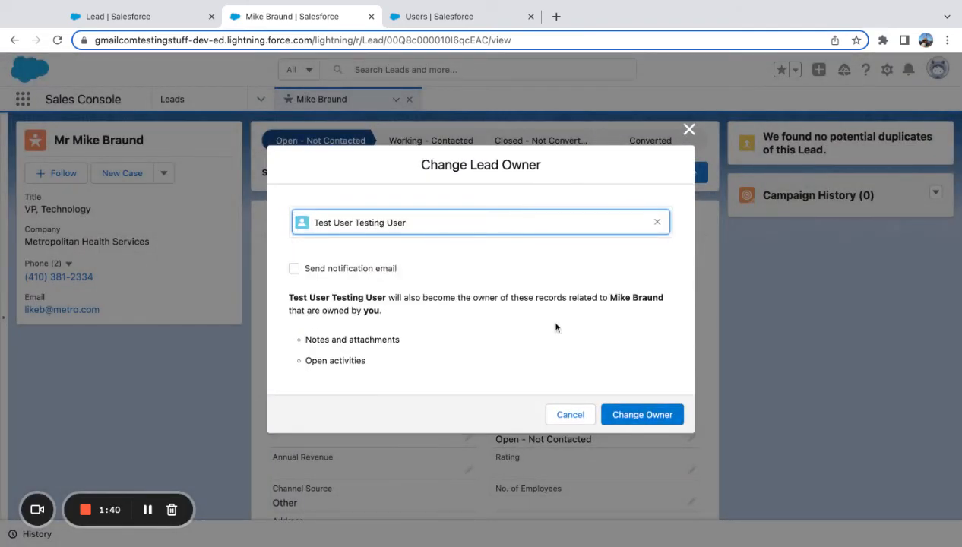
pyautogui.click(642, 414)
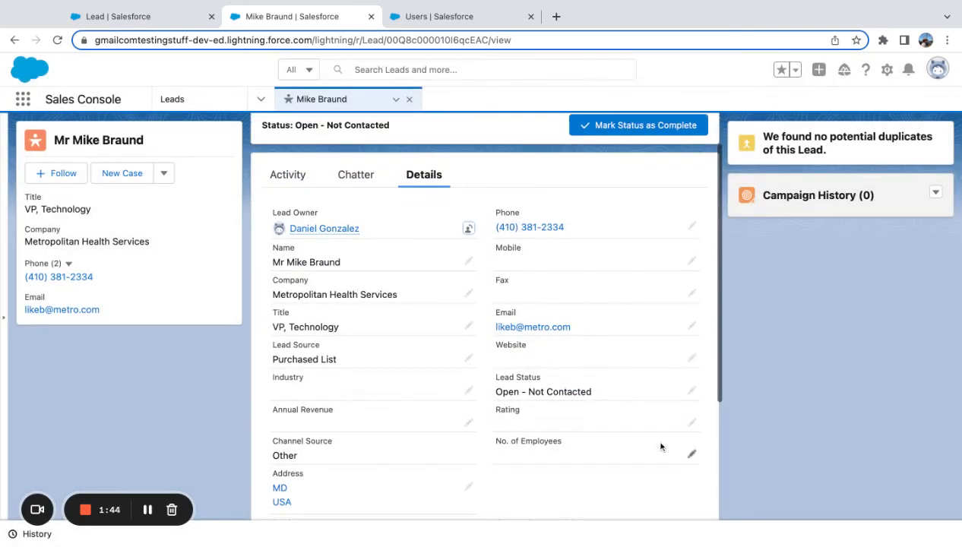
# Repeat the owner change to Test User Testing User and confirm it
pyautogui.click(593, 432)
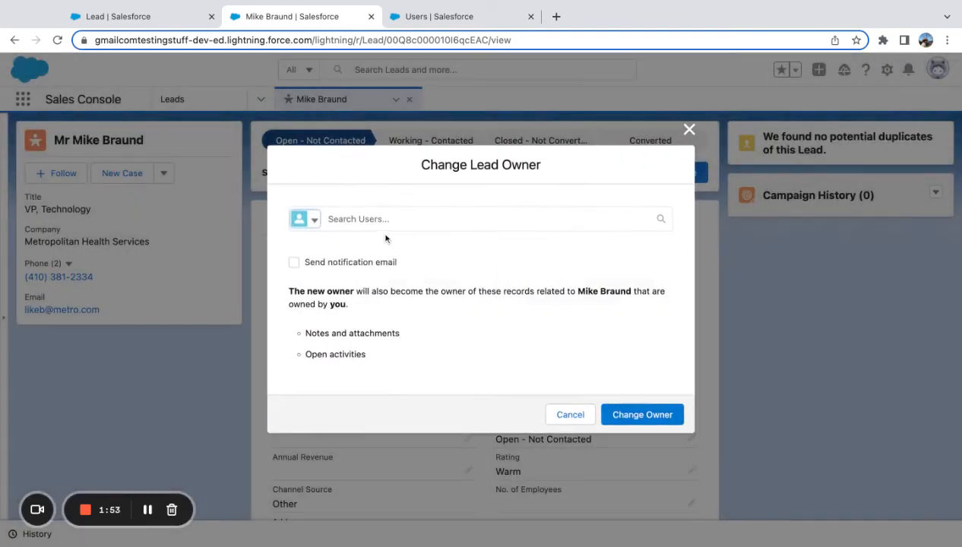
pyautogui.click(480, 219)
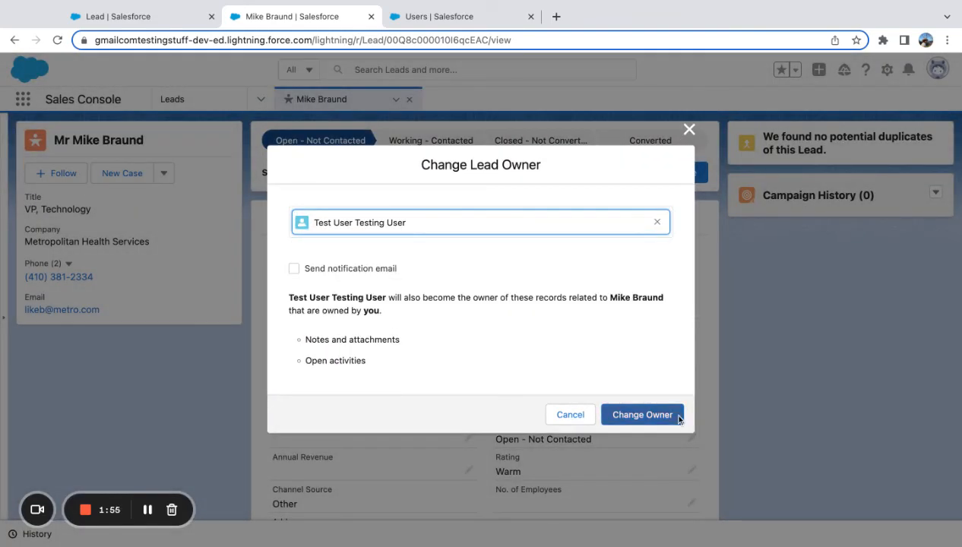
pyautogui.click(643, 414)
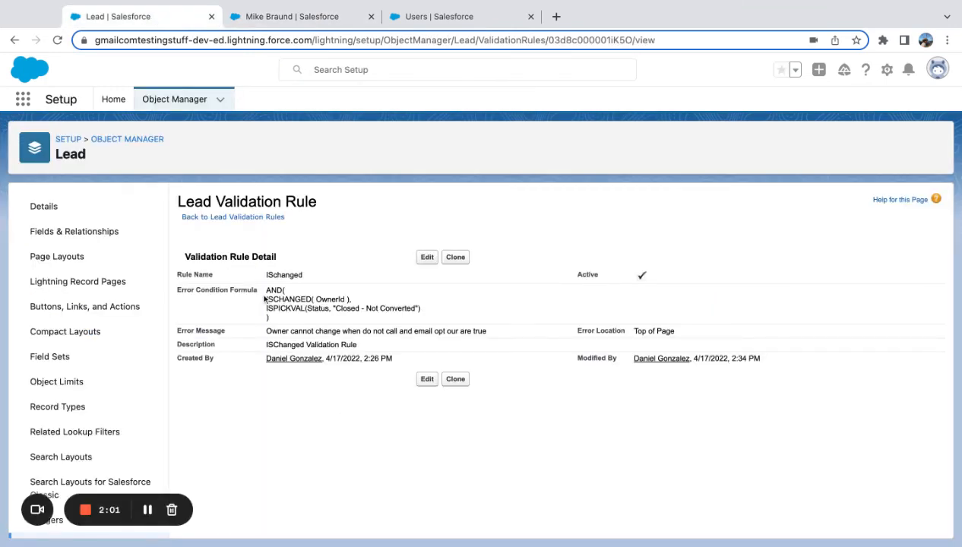
# Highlight the AND( ISCHANGED( portion of the Error Condition Formula
pyautogui.moveTo(266, 289); pyautogui.dragTo(315, 298)
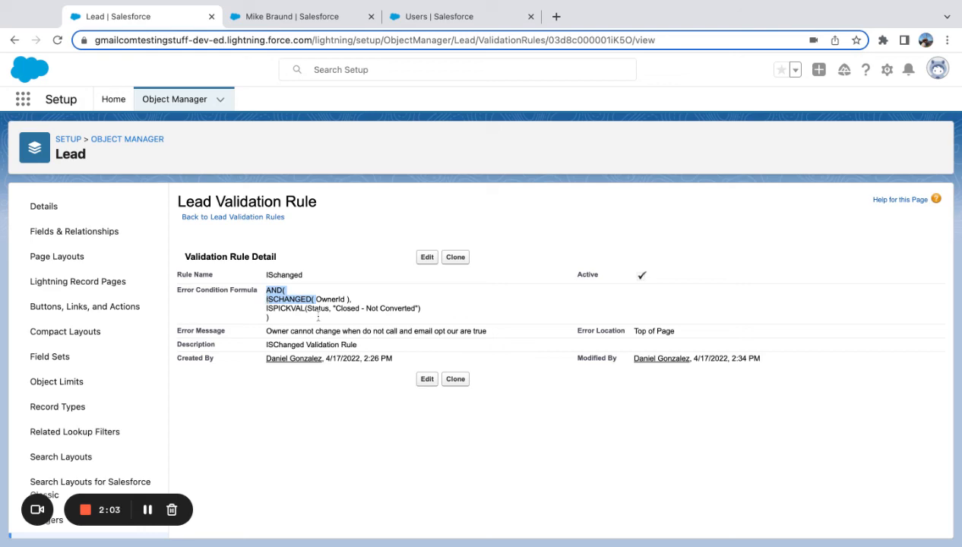